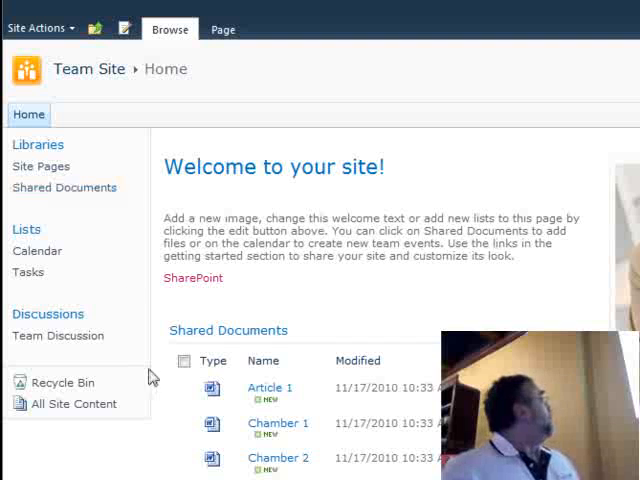
{"action": "mouse_move", "coordinate": [332, 292]}
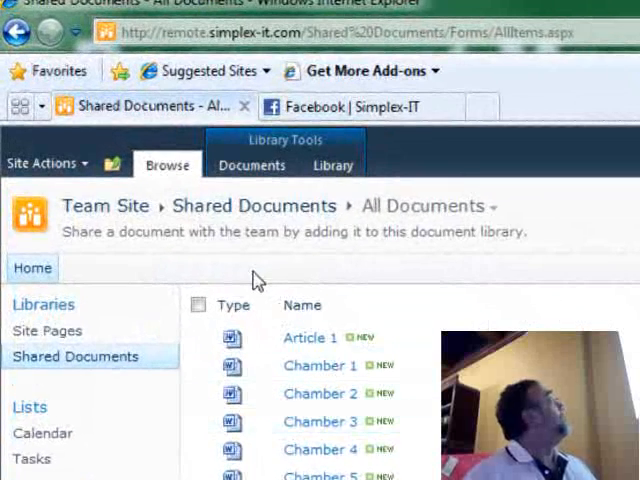
Step: Show the Shared Documents library's document commands and start an Upload Document
{"action": "left_click", "coordinate": [252, 164]}
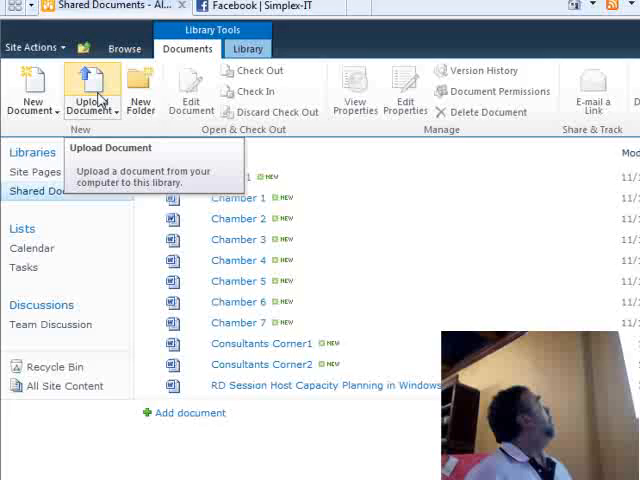
{"action": "left_click", "coordinate": [88, 90]}
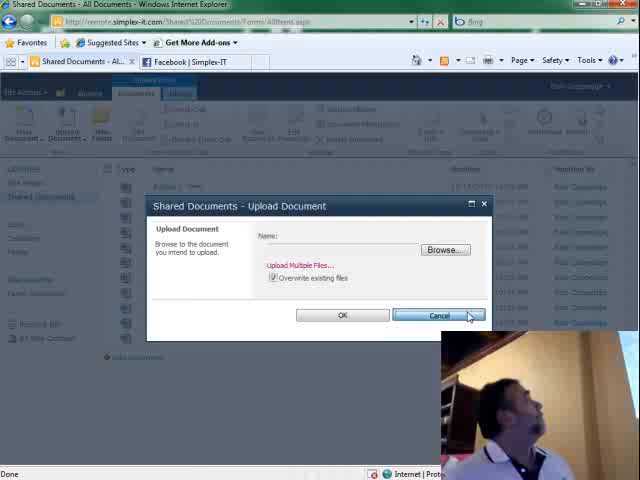
Step: Cancel the Upload Document dialog without adding a file
{"action": "left_click", "coordinate": [438, 316]}
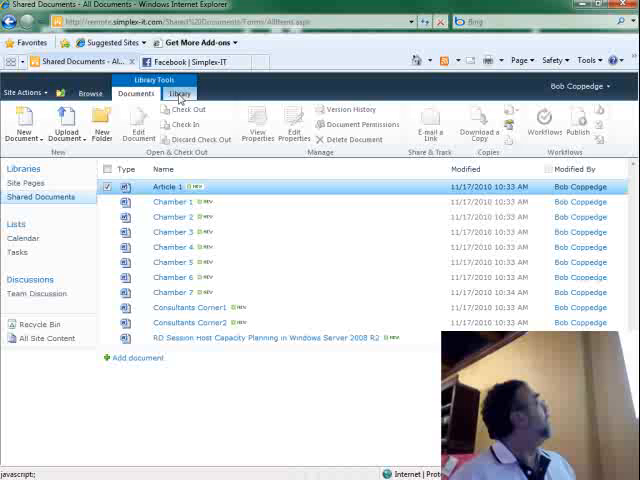
Step: Show the library-wide commands for Shared Documents via the Library ribbon
{"action": "left_click", "coordinate": [180, 92]}
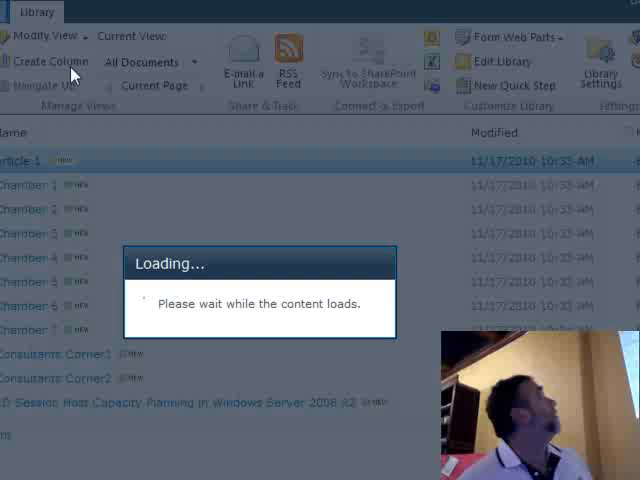
{"action": "mouse_move", "coordinate": [96, 240]}
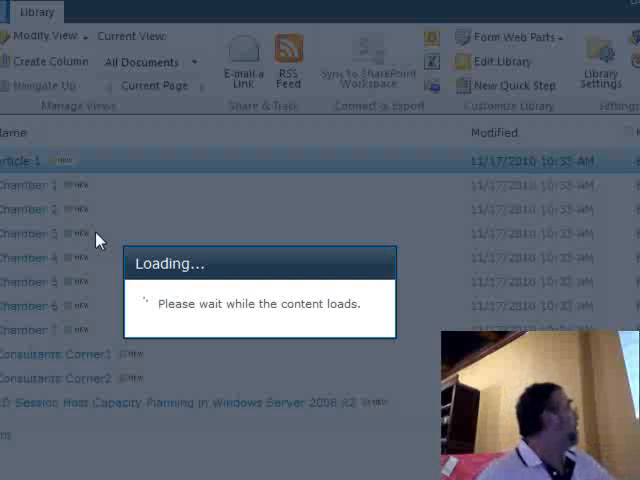
Step: Start creating a new column for the Shared Documents library
{"action": "left_click", "coordinate": [48, 60]}
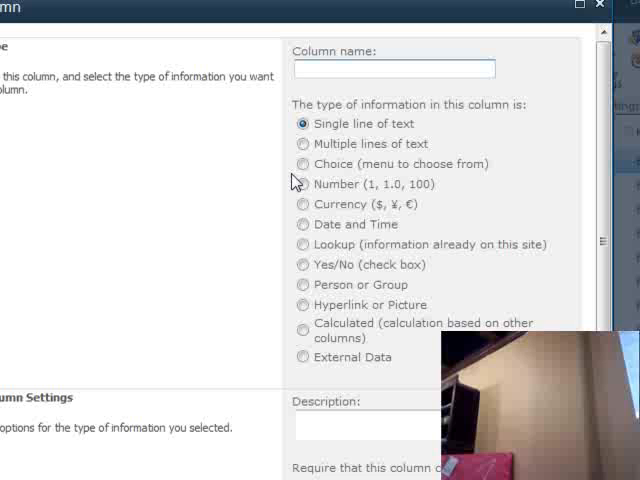
Step: Choose Number as the new column's type of information
{"action": "left_click", "coordinate": [394, 68]}
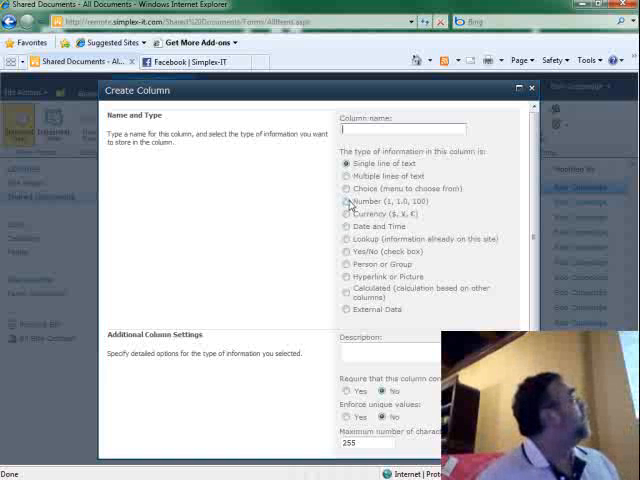
Step: Make the new column a Number column named 'Rating'
{"action": "left_click", "coordinate": [348, 200]}
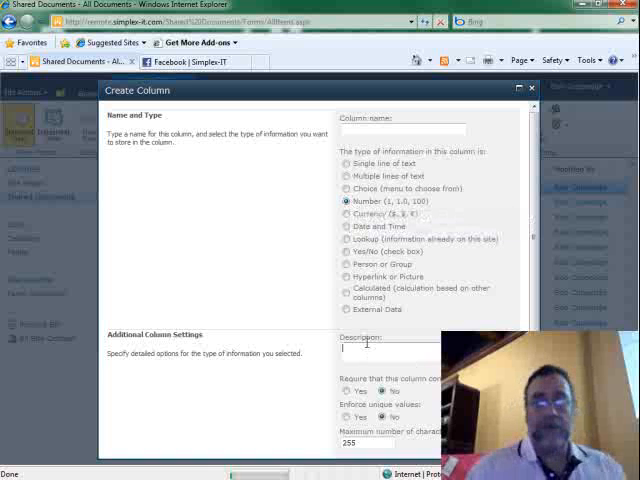
{"action": "type", "text": "Rating"}
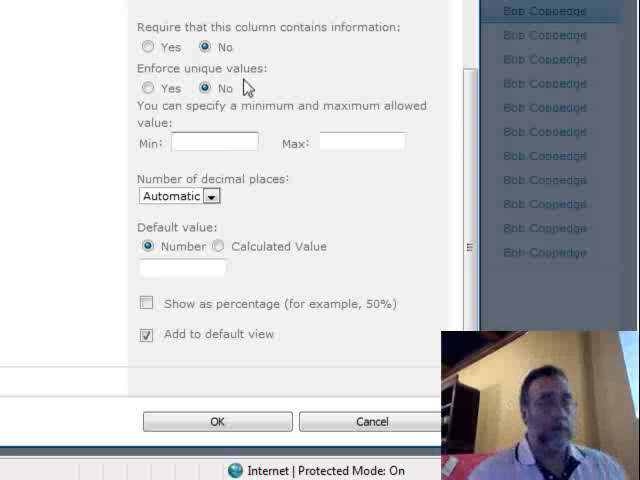
Step: Limit the Number column to a minimum of 1 and maximum of 10 and submit it
{"action": "type", "text": "1"}
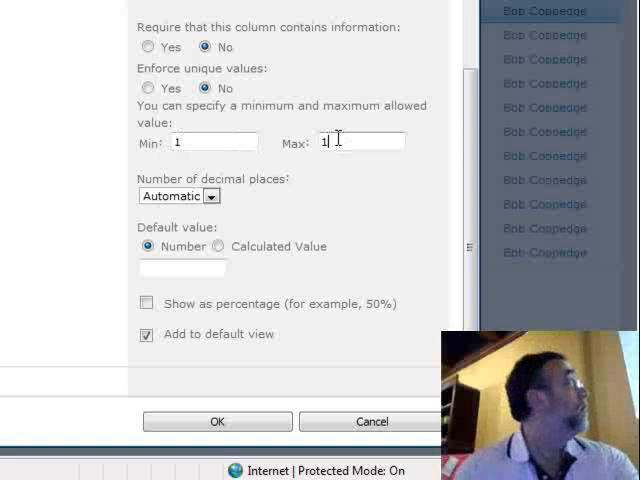
{"action": "type", "text": "0"}
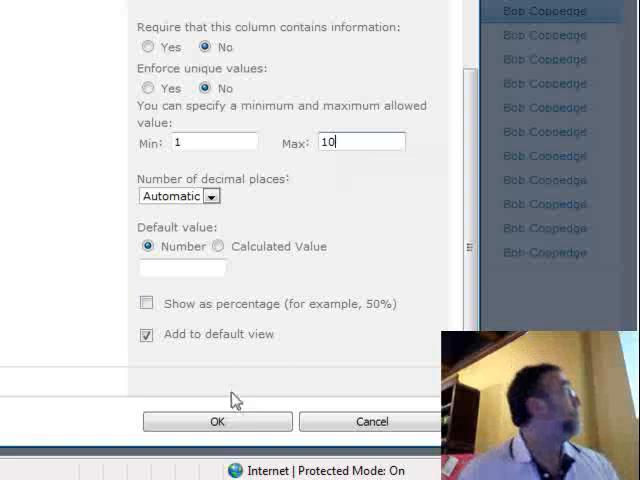
{"action": "left_click", "coordinate": [216, 420]}
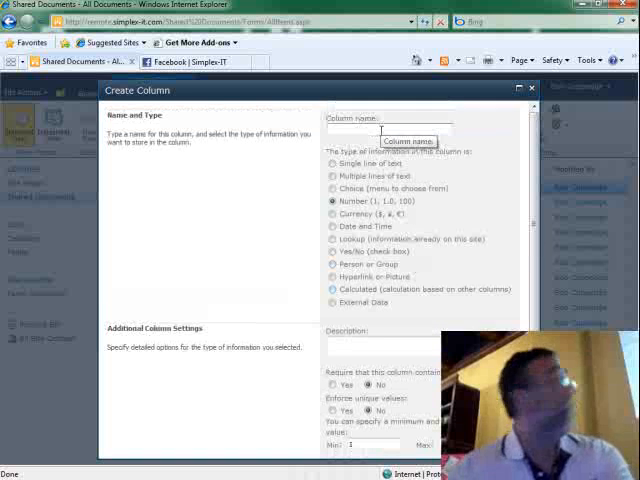
Step: Name the new Number column 'Rating'
{"action": "type", "text": "Rating"}
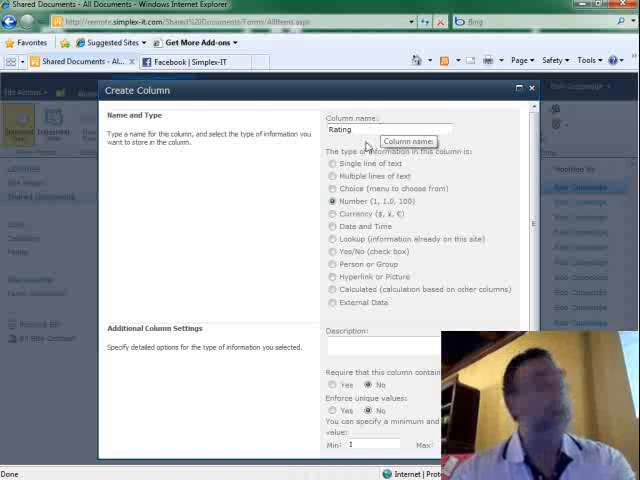